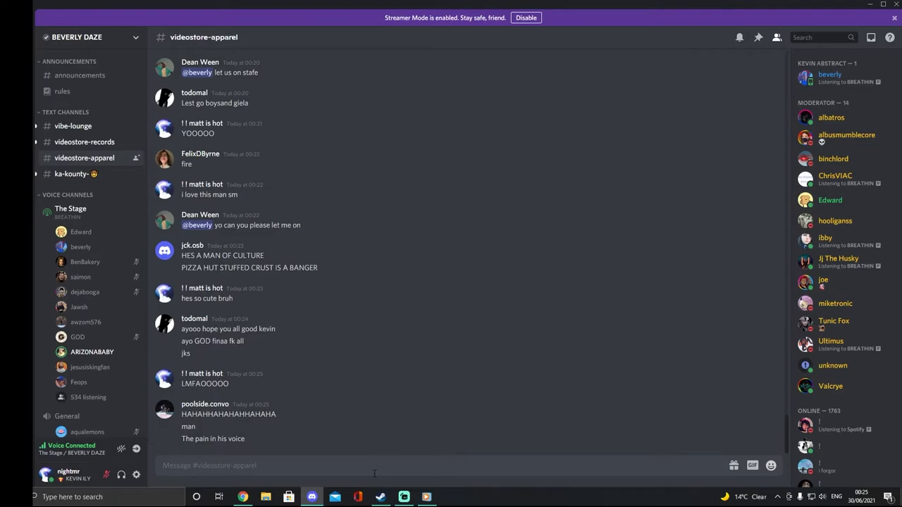
Send 'i swear hes eating LMAOOOO' to #videostore-apparel
text(i swear hes eati)
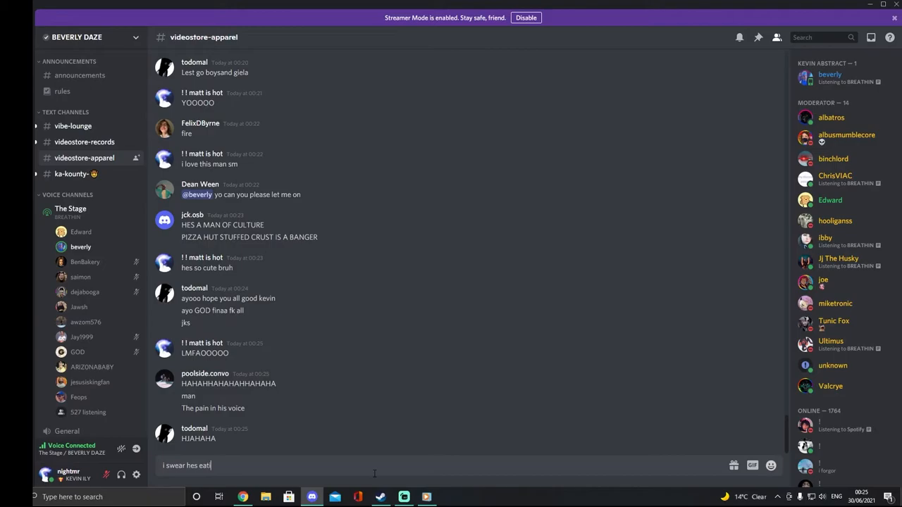
text(ing LMAOOOO)
key(enter)
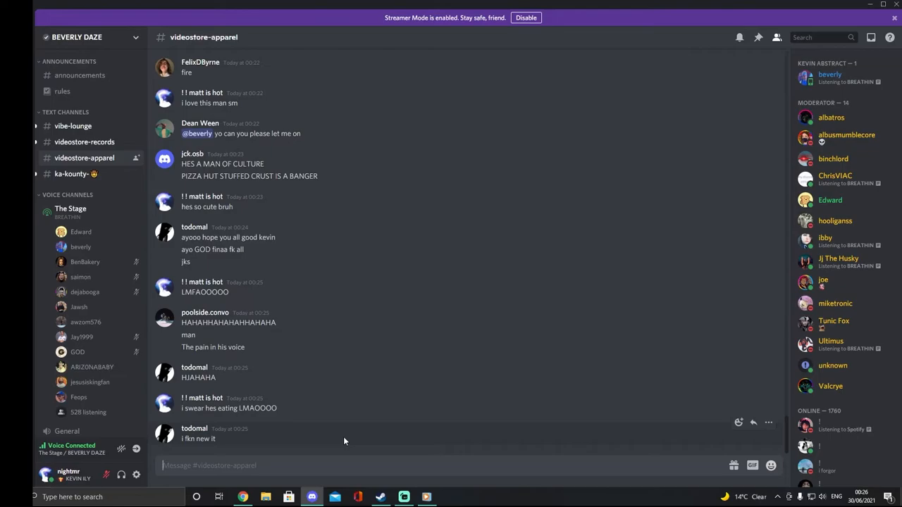
click(403, 497)
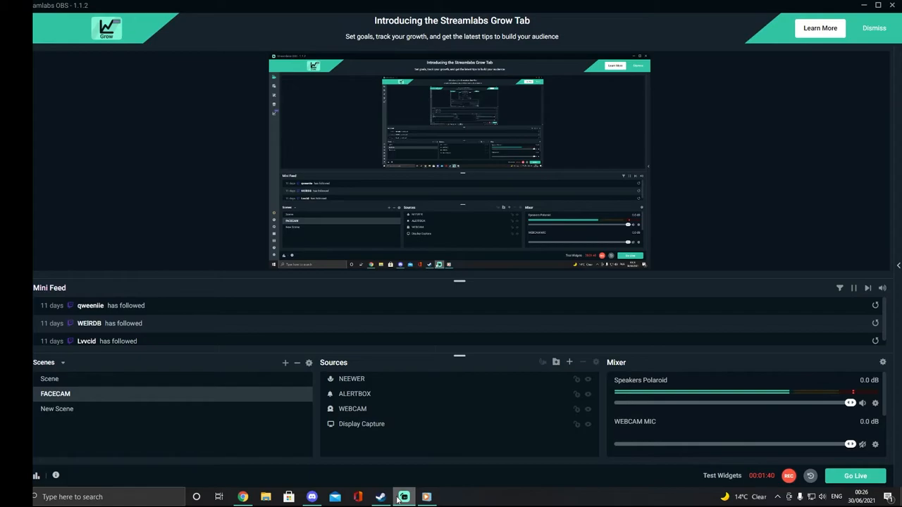
click(312, 497)
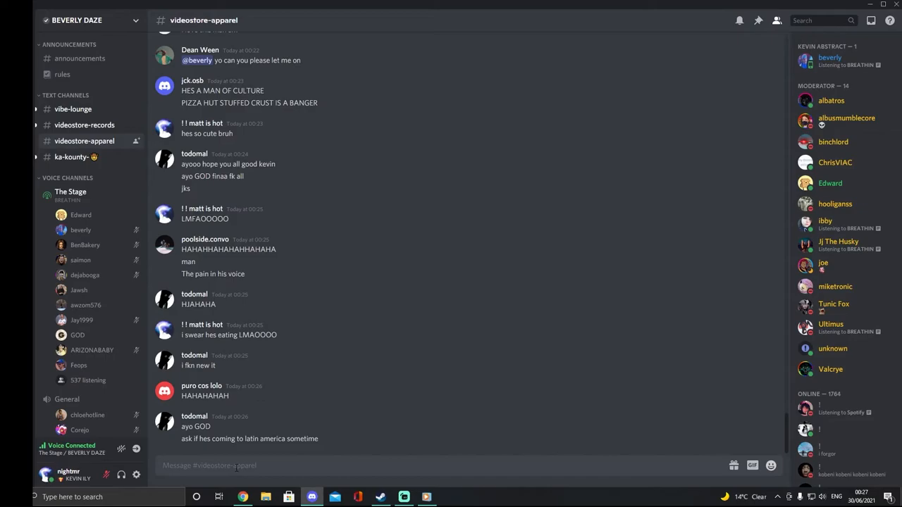
Type 'someone ask how all the boys are doing' into the #videostore-apparel message box
text(someone ask)
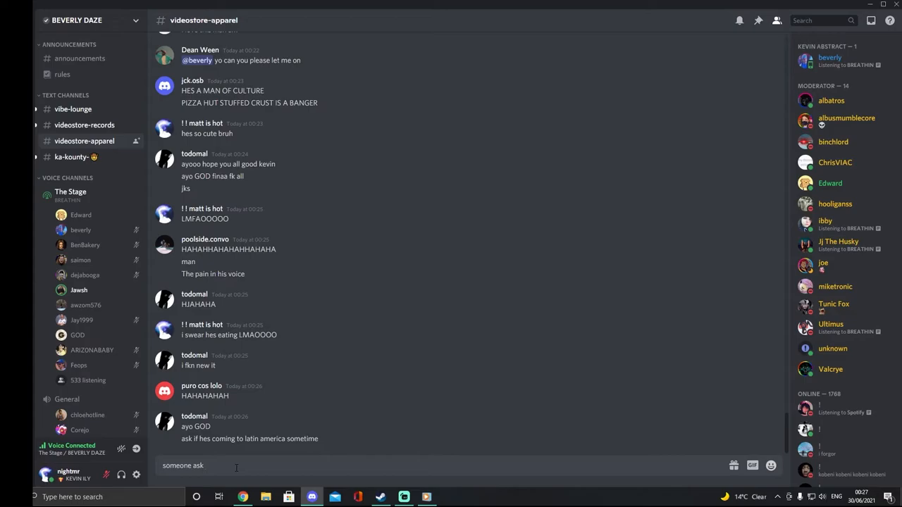
text(how)
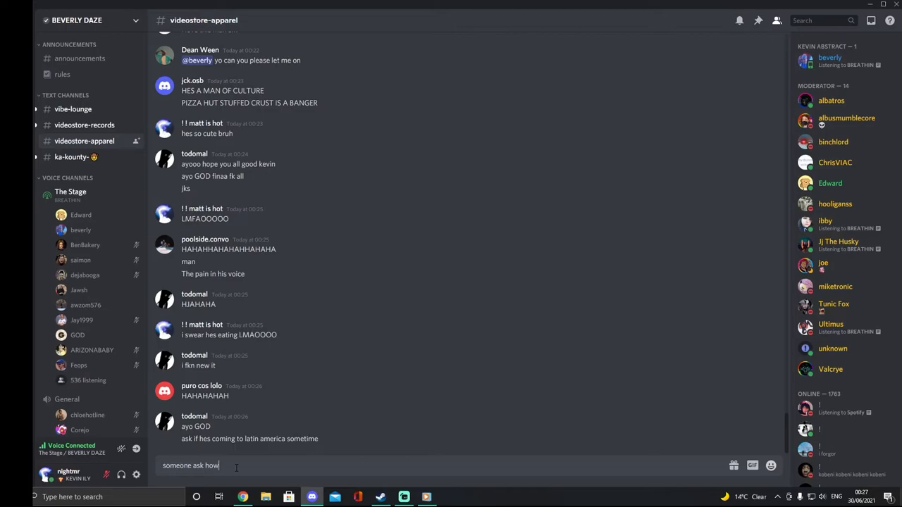
text(all the boys are do)
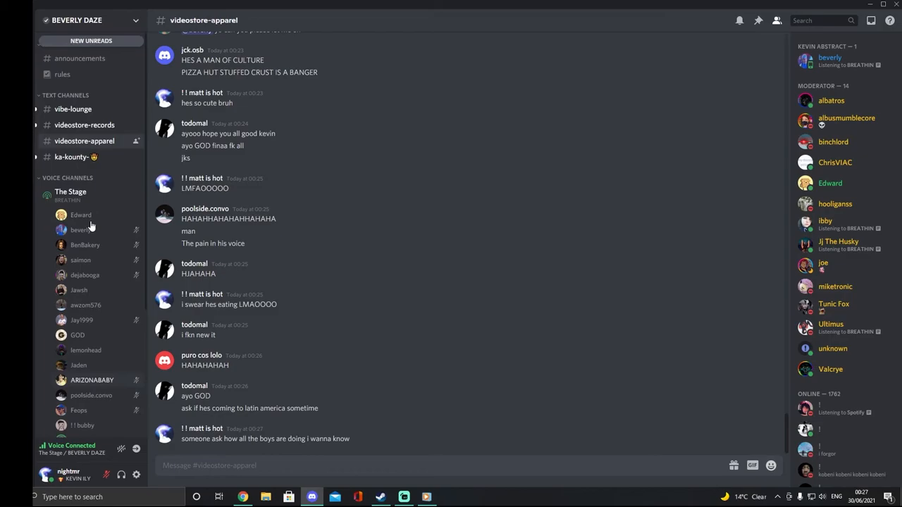
Scroll down through the #videostore-apparel chat
scroll(down, 3)
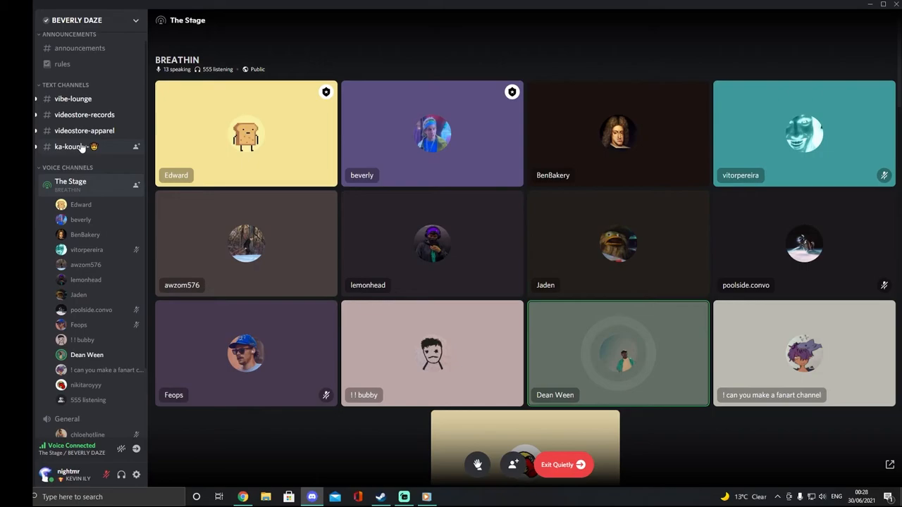
Return to #videostore-apparel, then switch to the #vibe-lounge channel
click(85, 131)
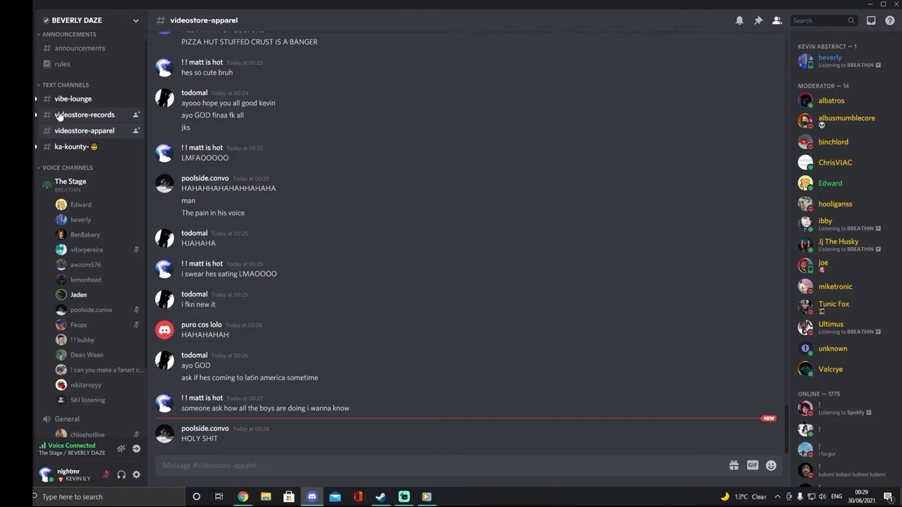
click(73, 99)
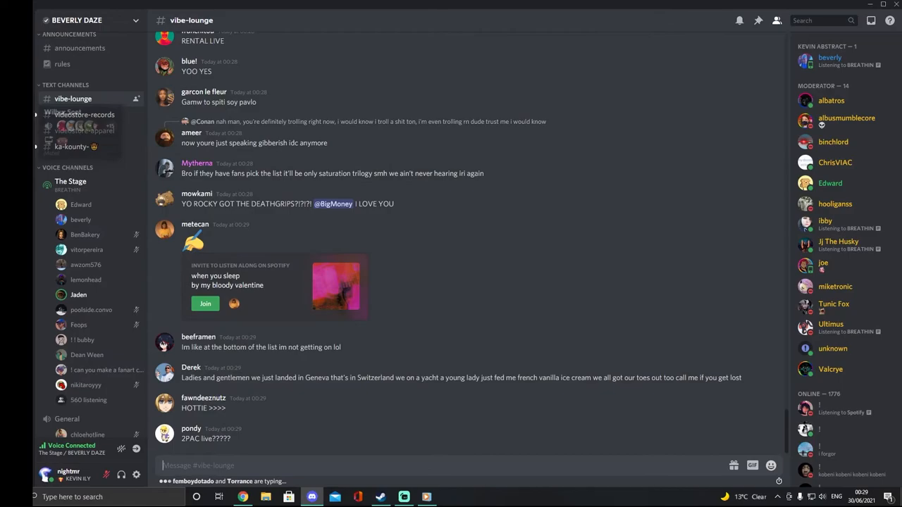
scroll(down, 3)
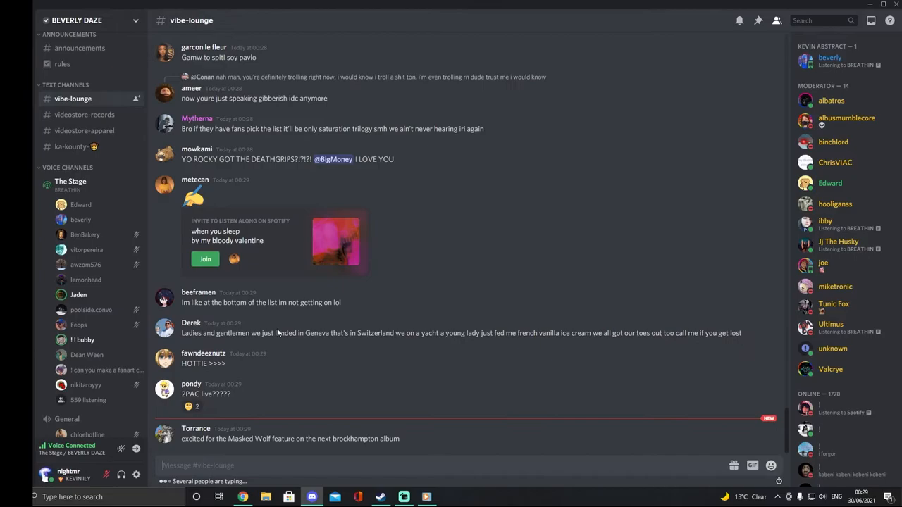
scroll(down, 3)
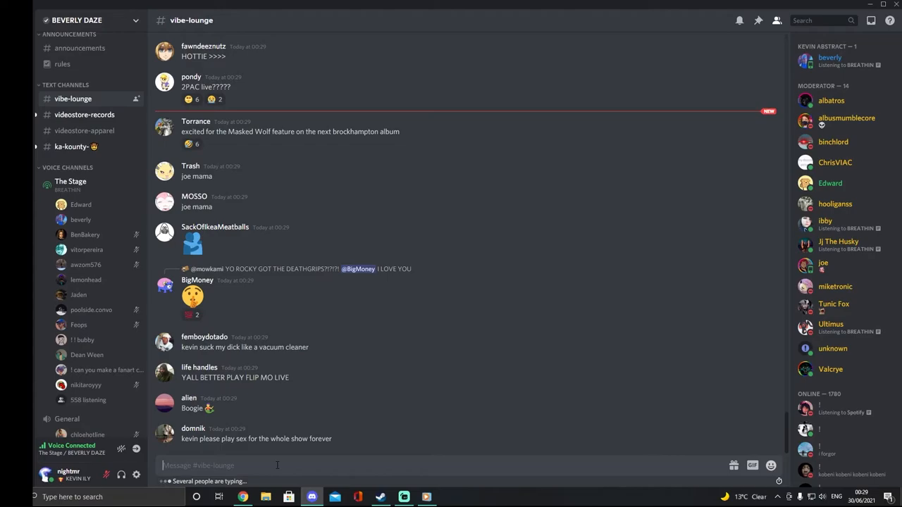
scroll(down, 3)
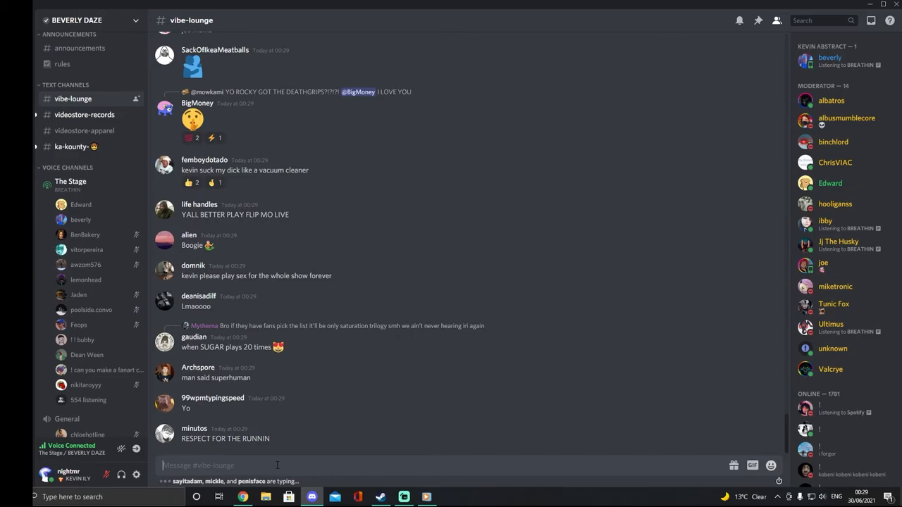
scroll(down, 3)
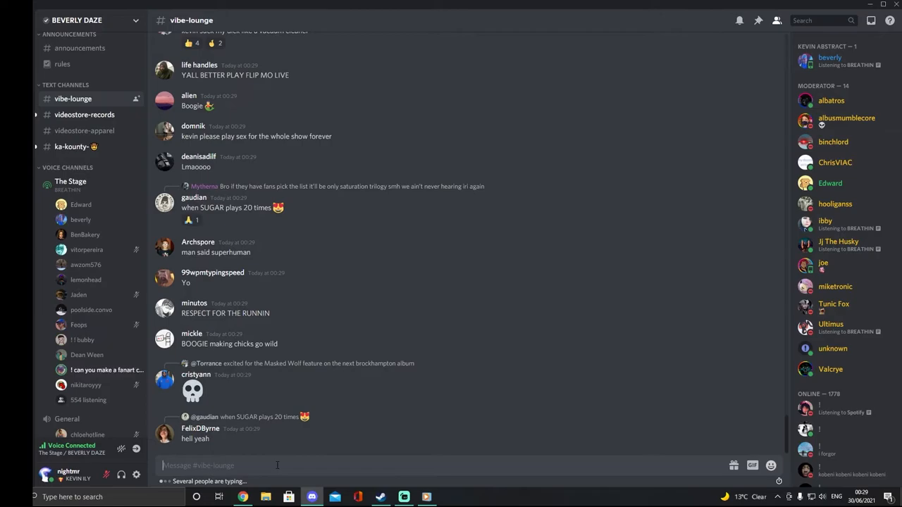
Send a comment beginning 'boogie make everyone turn' in #vibe-lounge
text(boogie make)
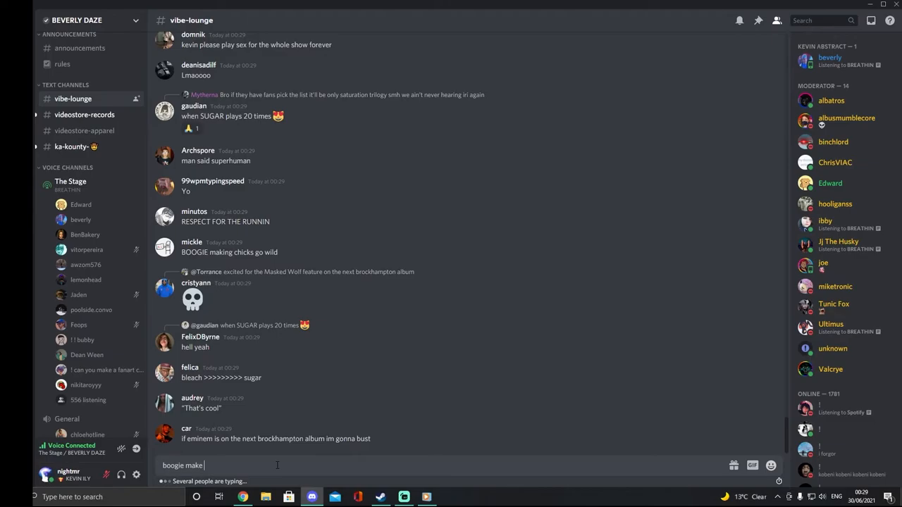
text(everyone turn)
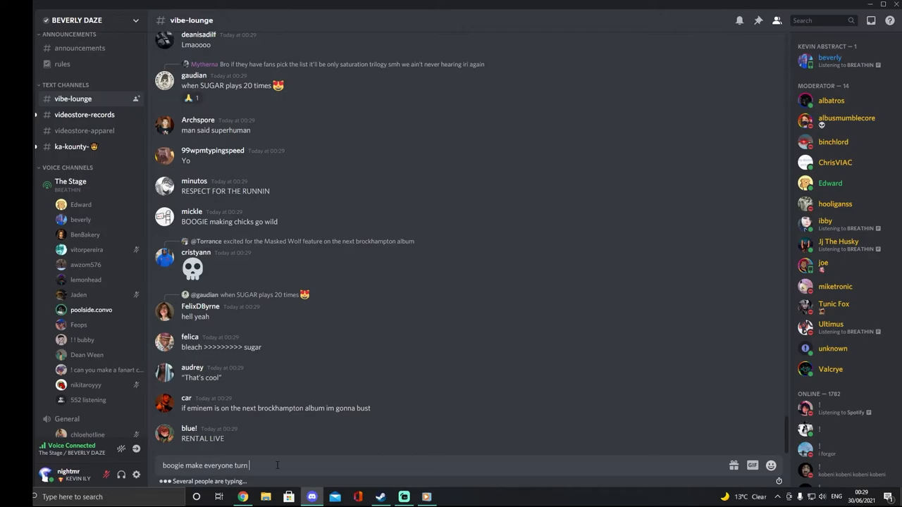
key(enter)
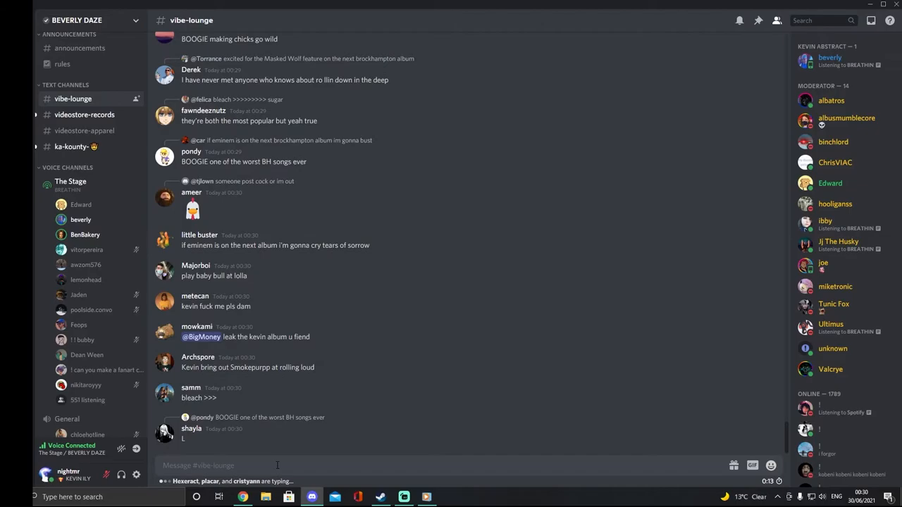
Send 'YOOOOO', scroll the feed, and switch to The Stage speaker view
text(YOOOOO)
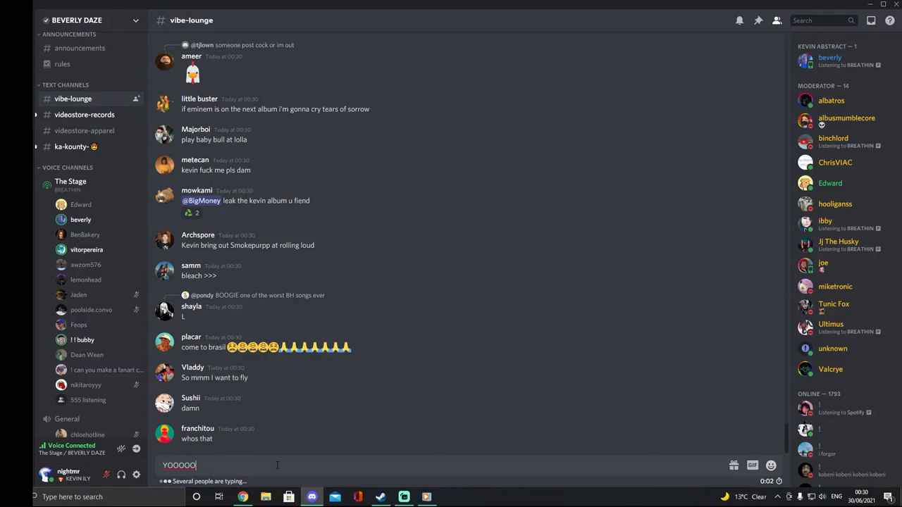
key(enter)
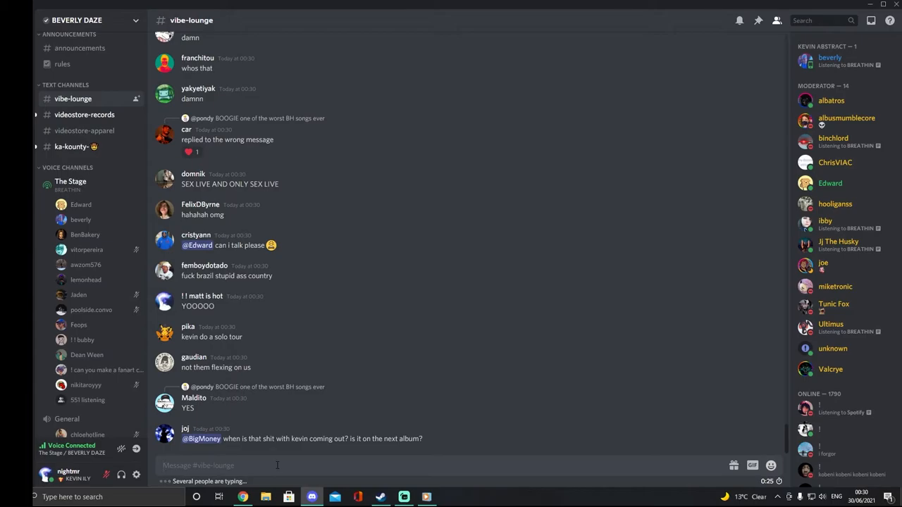
scroll(down, 3)
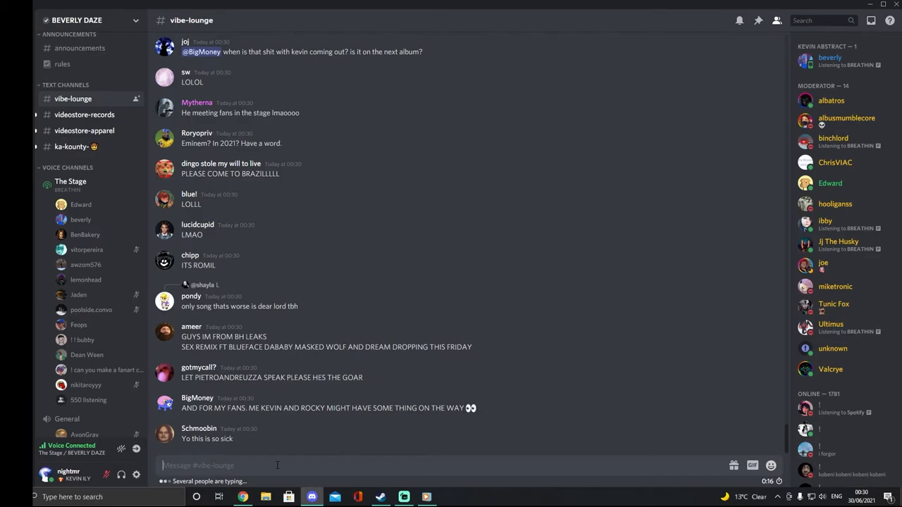
scroll(down, 3)
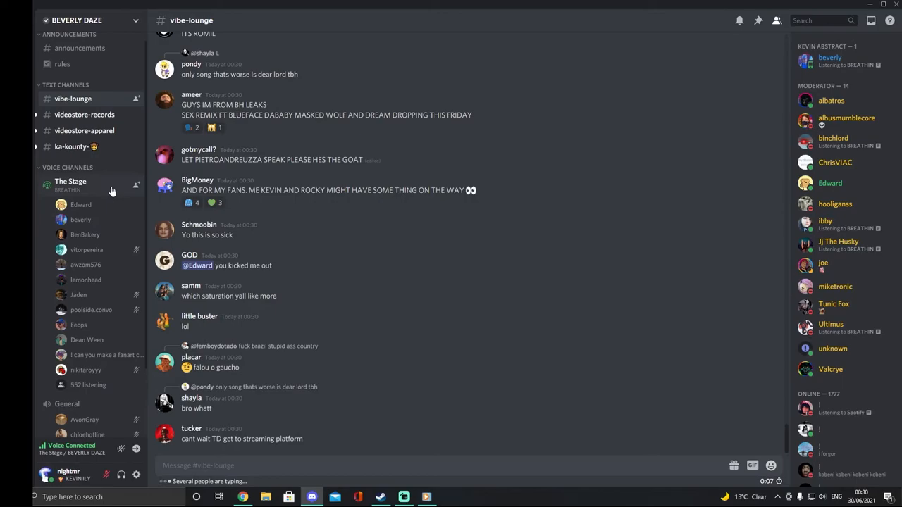
click(70, 181)
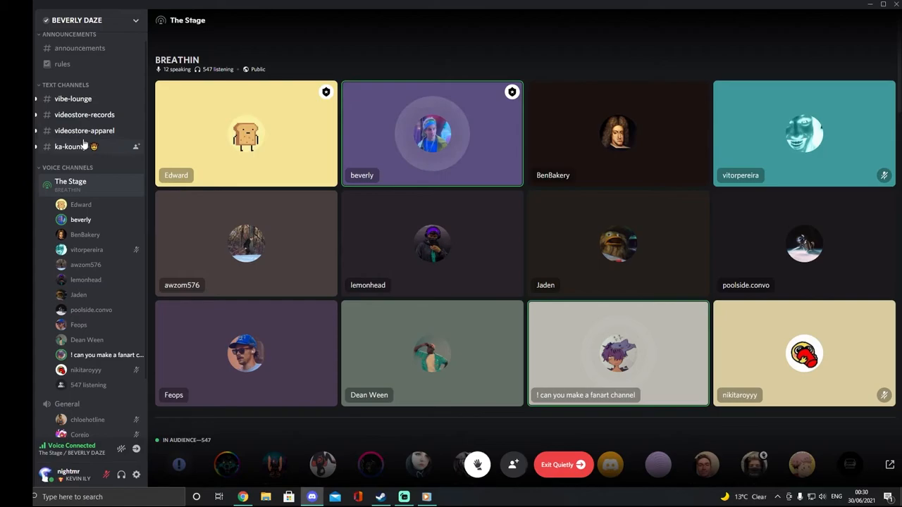
click(84, 130)
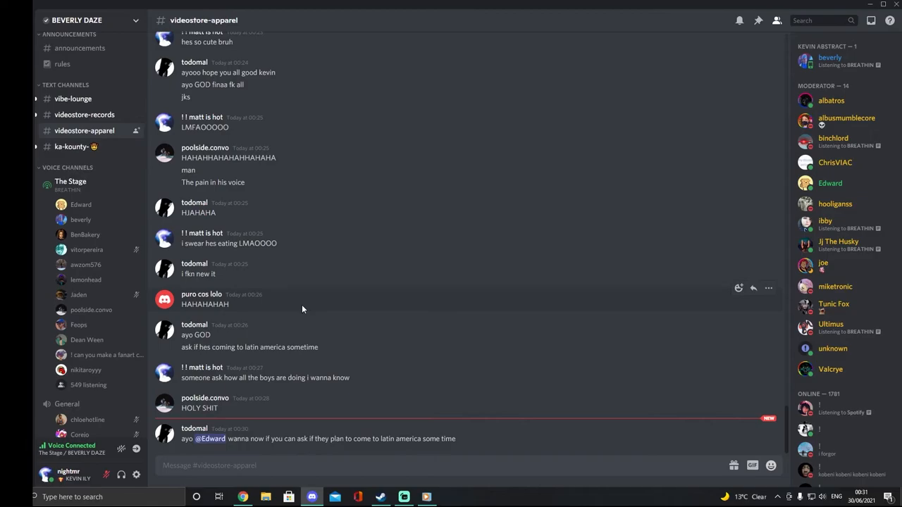
click(73, 99)
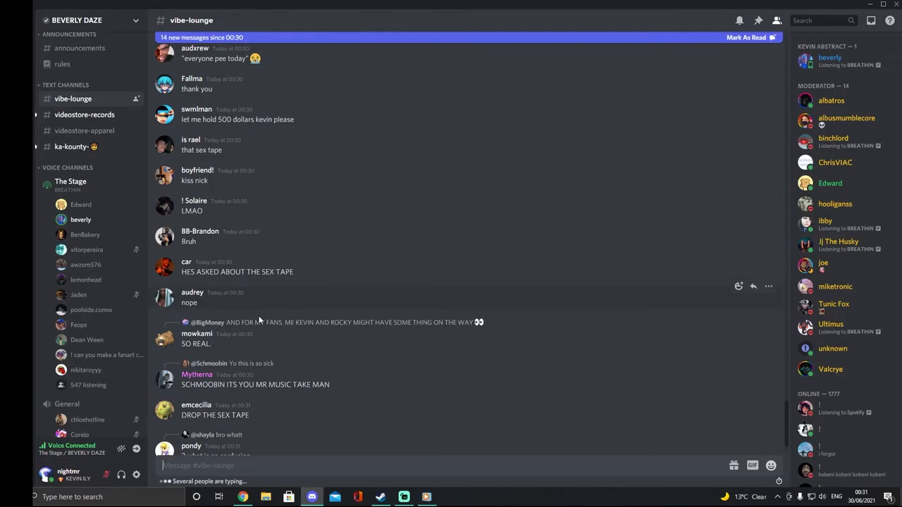
scroll(down, 3)
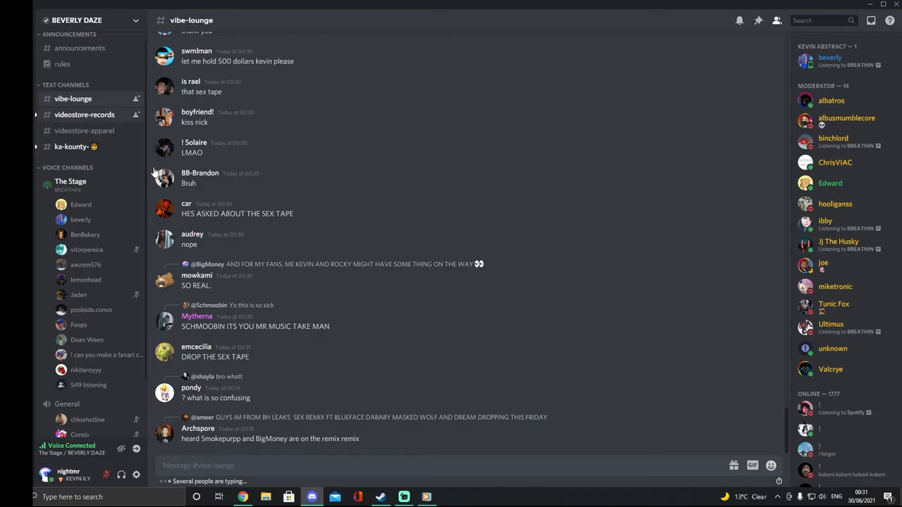
click(71, 147)
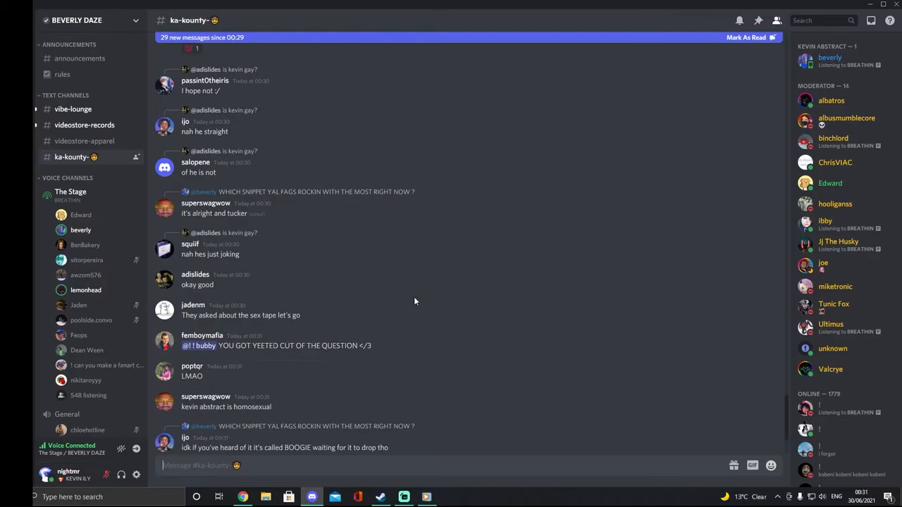
click(73, 109)
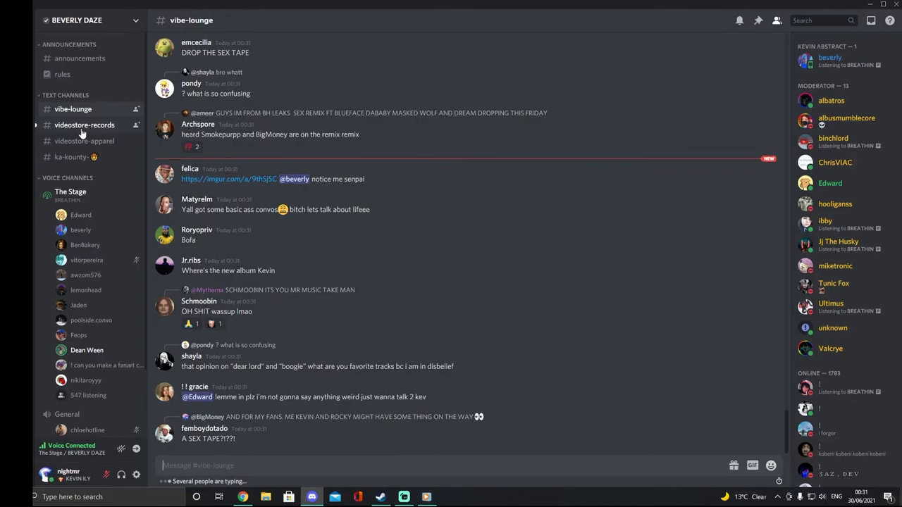
Scroll through new #vibe-lounge messages while typing 'joba sexy alway' in the box
scroll(down, 3)
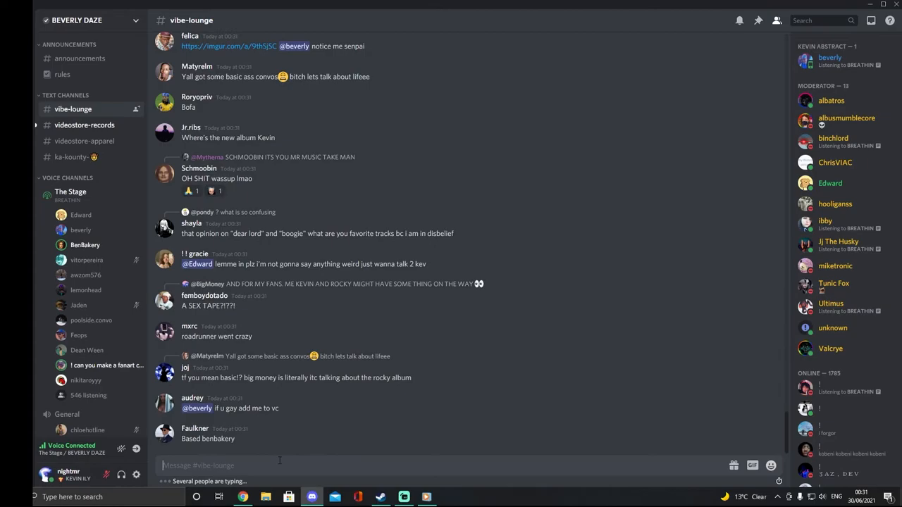
scroll(down, 3)
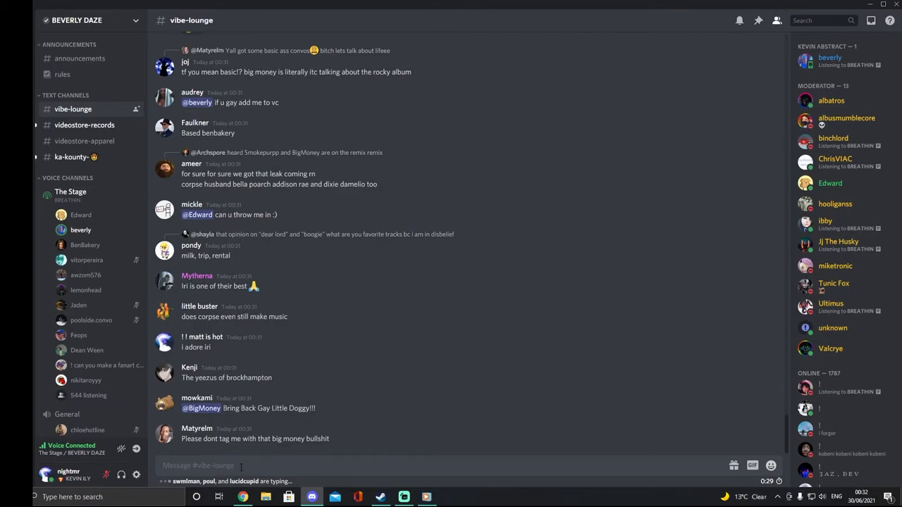
scroll(down, 3)
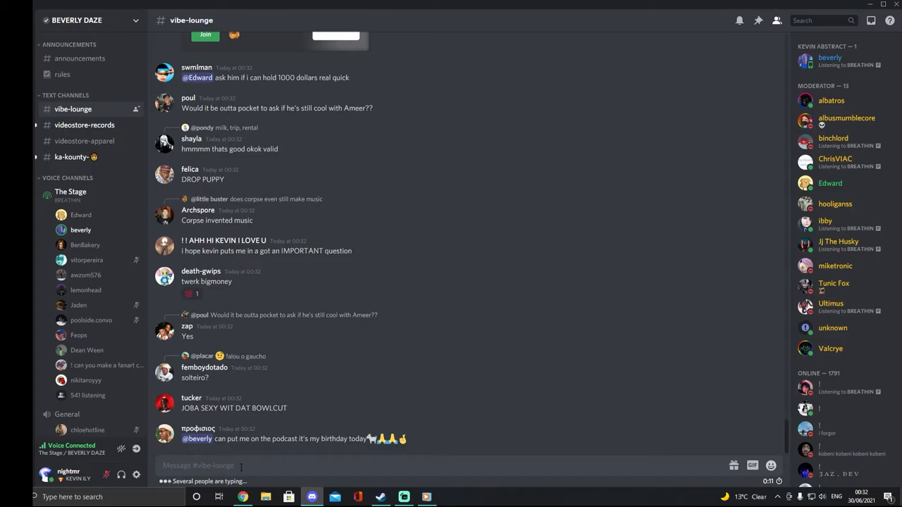
text(joba sexy alway)
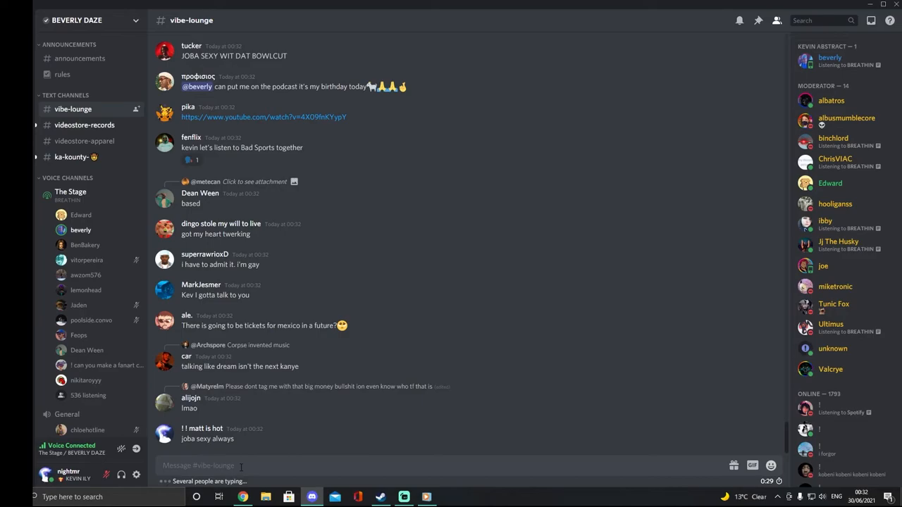
scroll(down, 3)
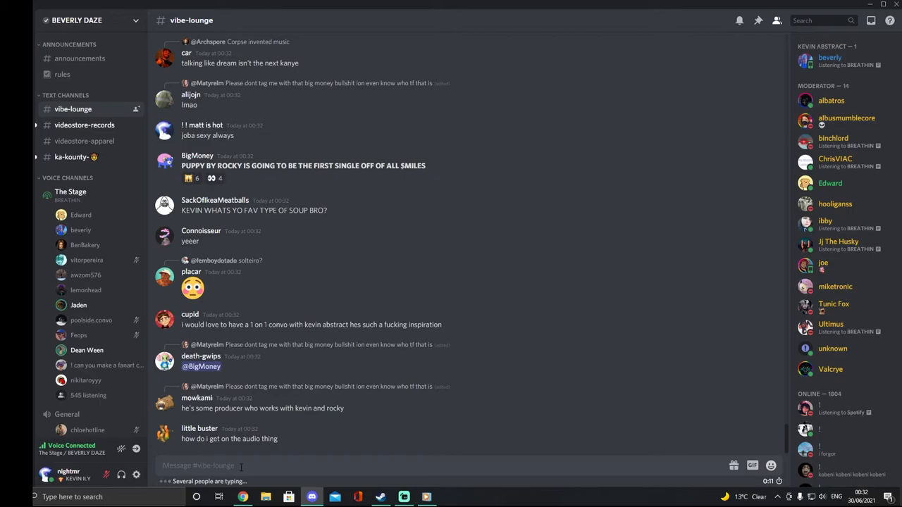
scroll(down, 3)
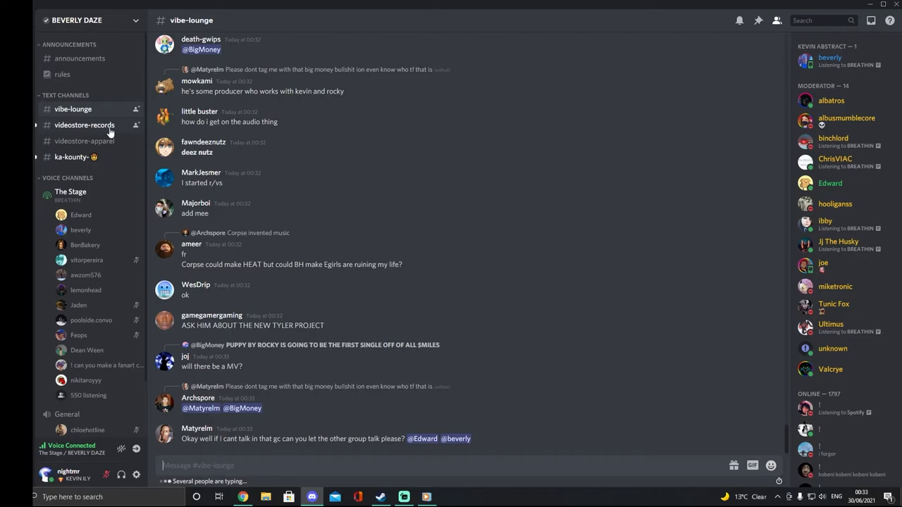
click(71, 157)
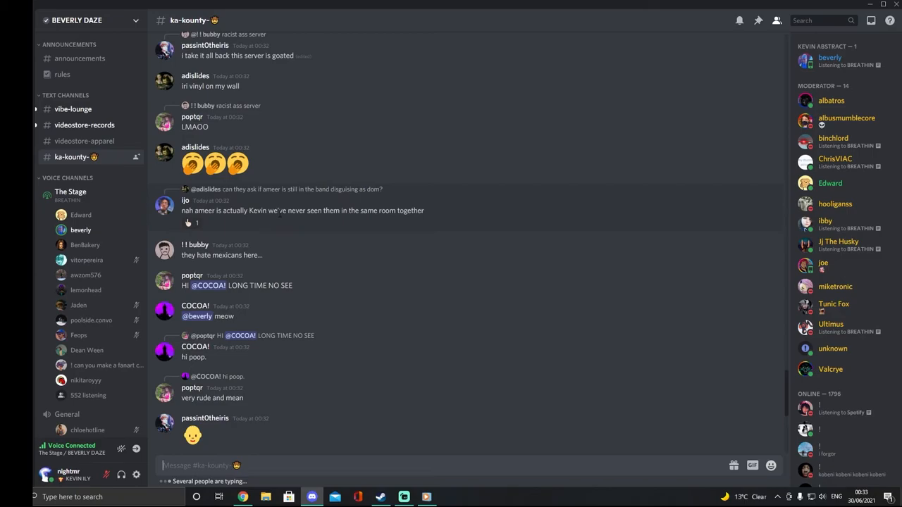
click(73, 108)
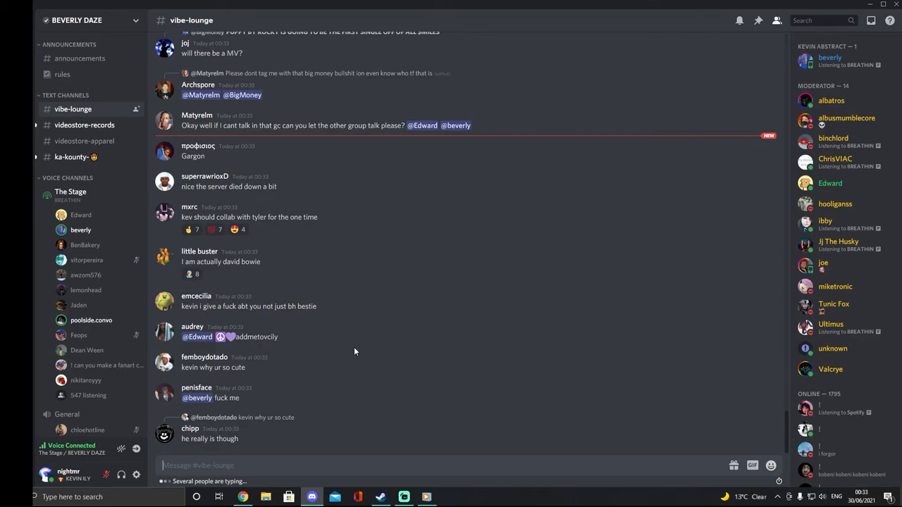
Scroll down #vibe-lounge repeatedly until the 'Kevin STINKS' message appears
scroll(down, 3)
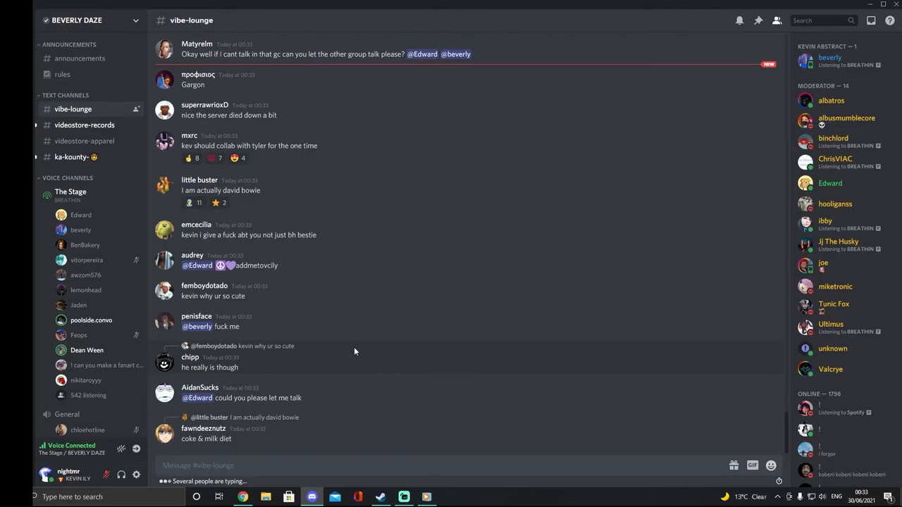
scroll(down, 3)
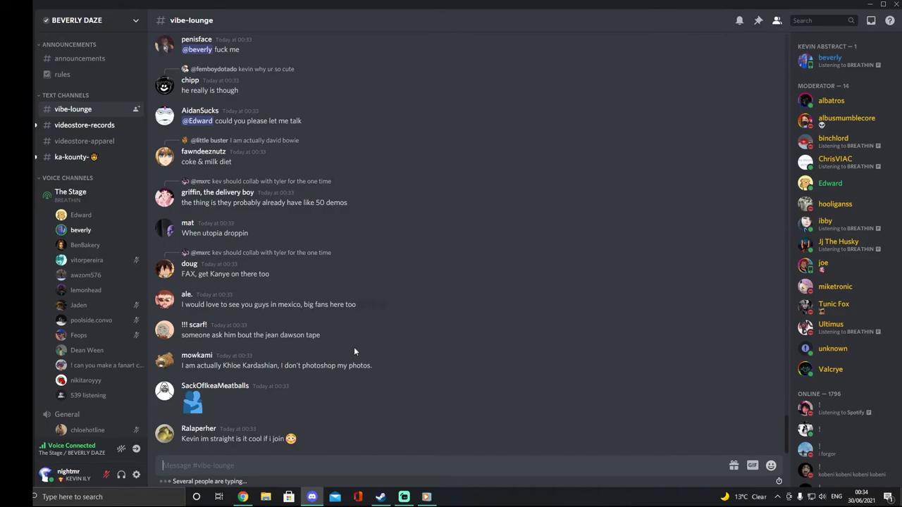
scroll(down, 3)
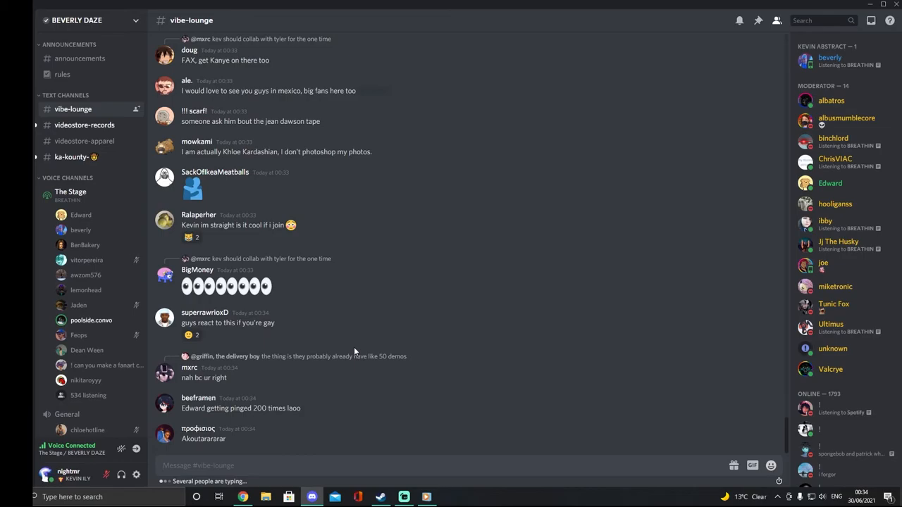
scroll(down, 3)
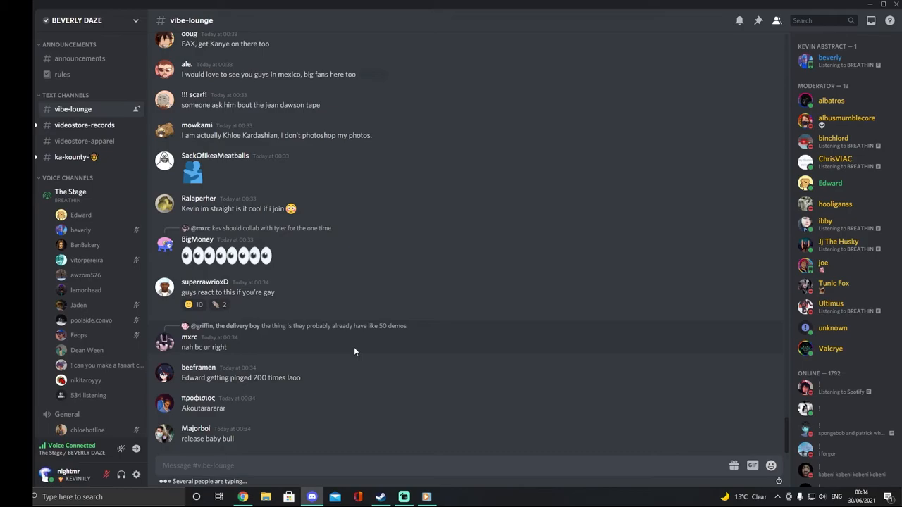
scroll(down, 3)
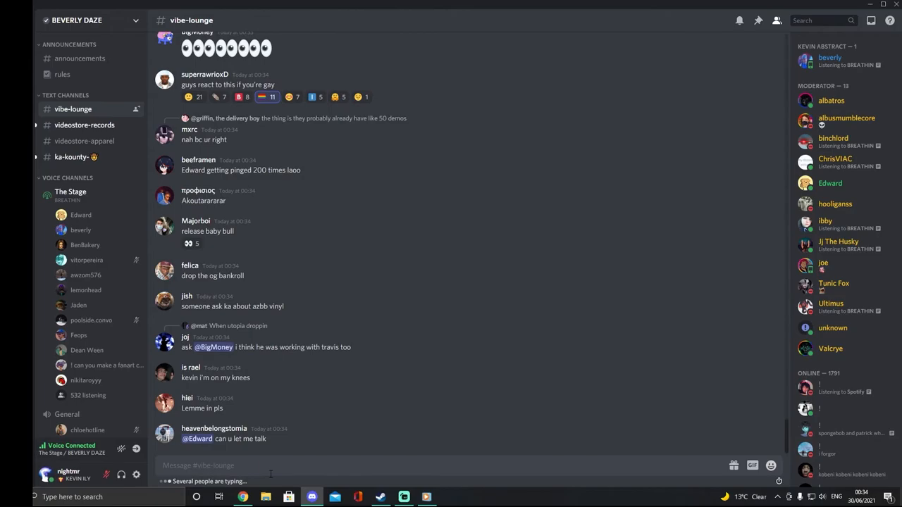
scroll(down, 3)
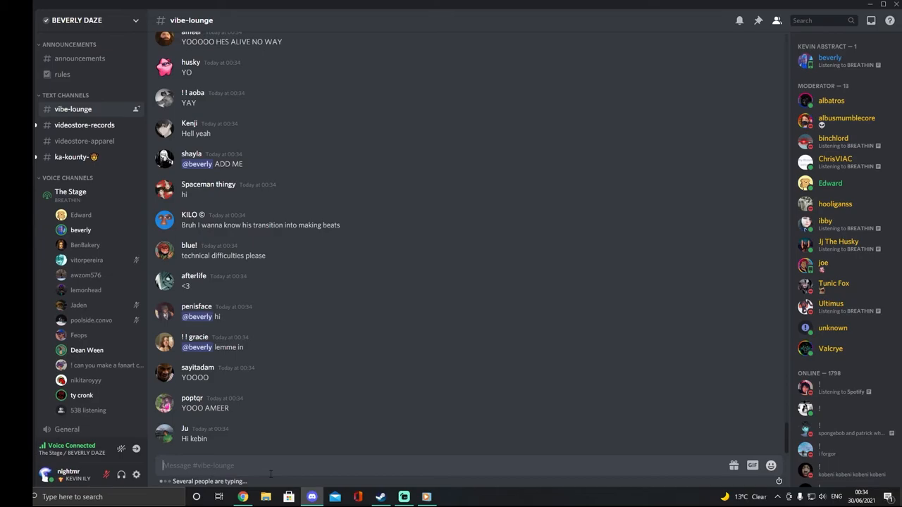
scroll(down, 3)
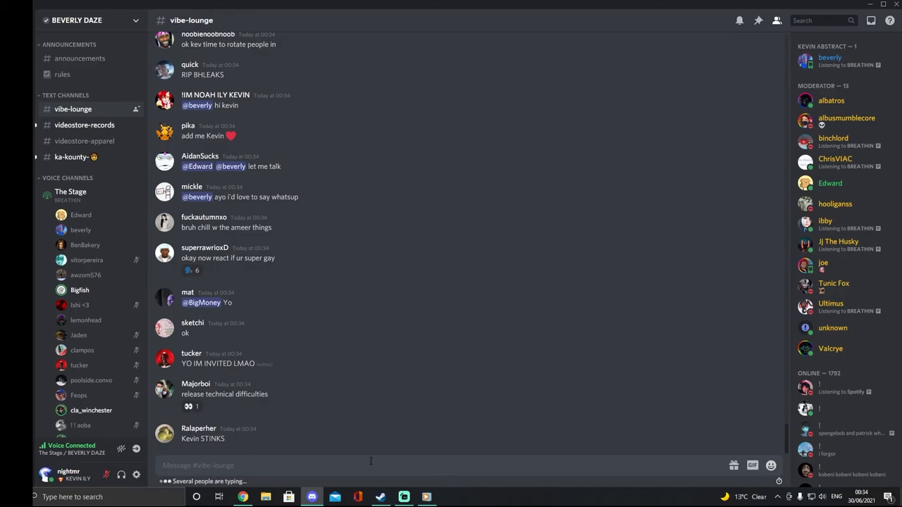
Type 'braw' and a drawn-out 'LMFAOOOOOOOOOOOO' reply in #vibe-lounge
text(br)
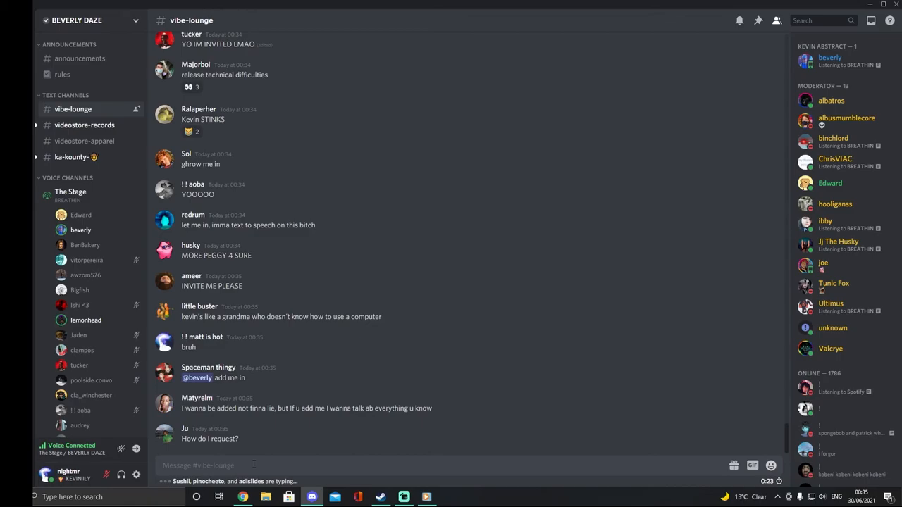
text(a)
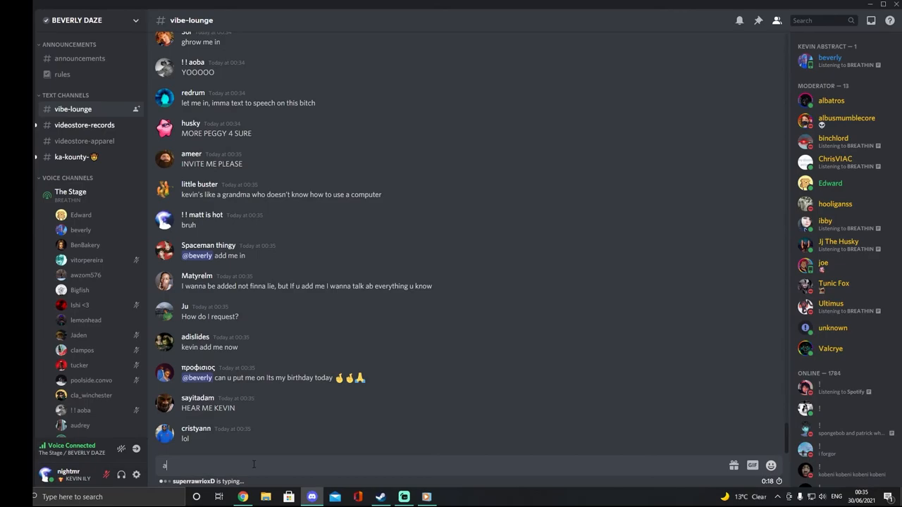
text(w)
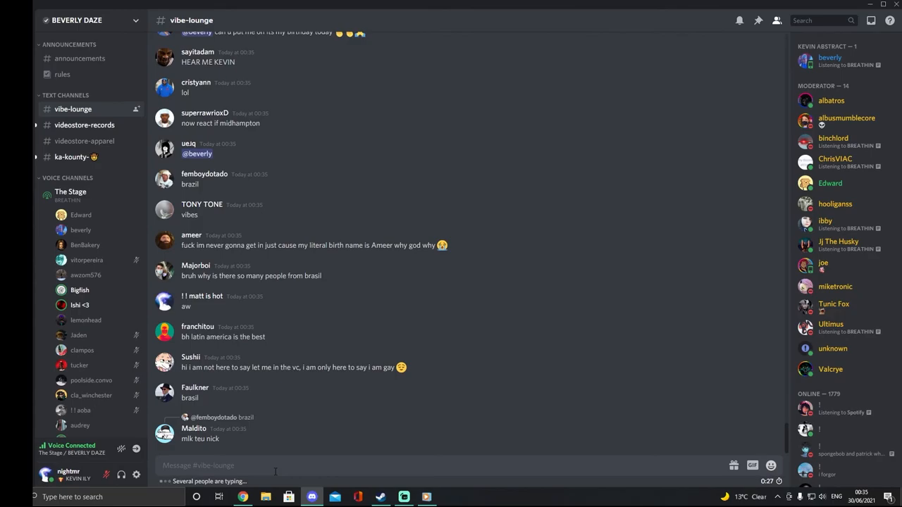
scroll(down, 3)
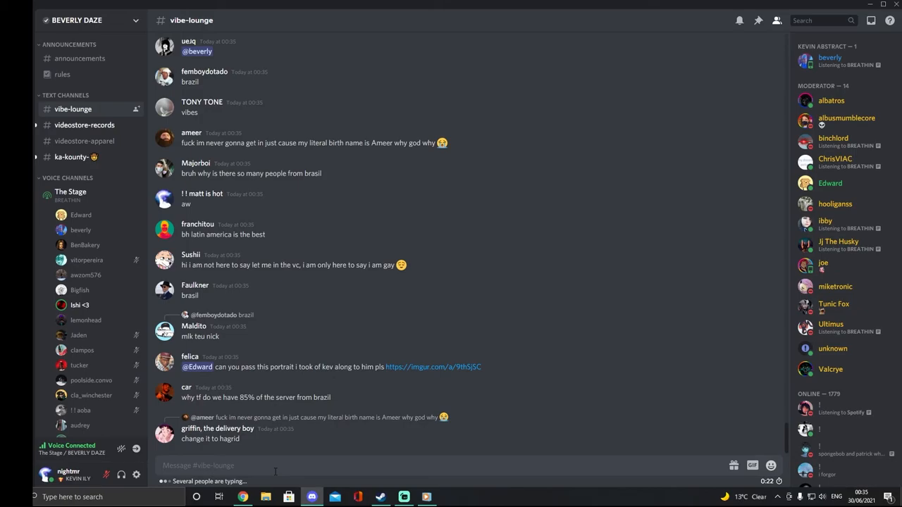
text(LMFAOOOOOOOOOOOOOOOOOOO)
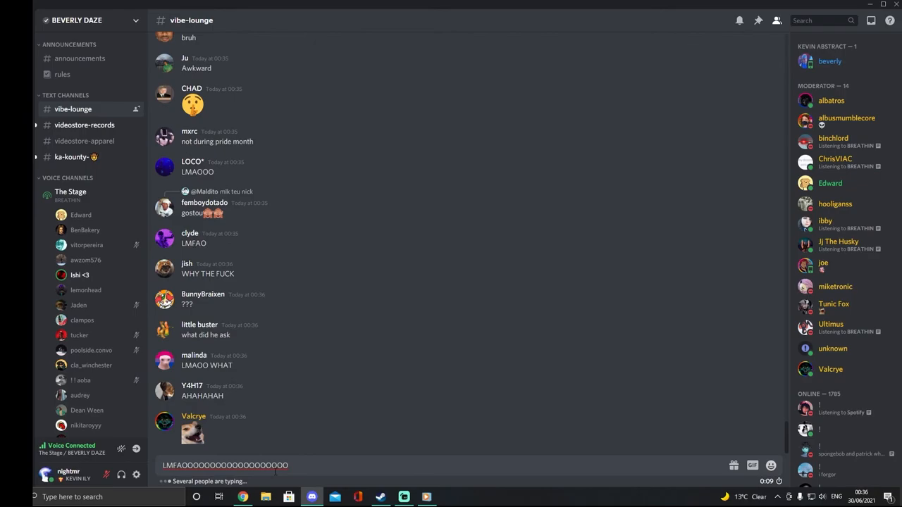
Scroll down the feed and begin a new message with 'shout'
scroll(down, 3)
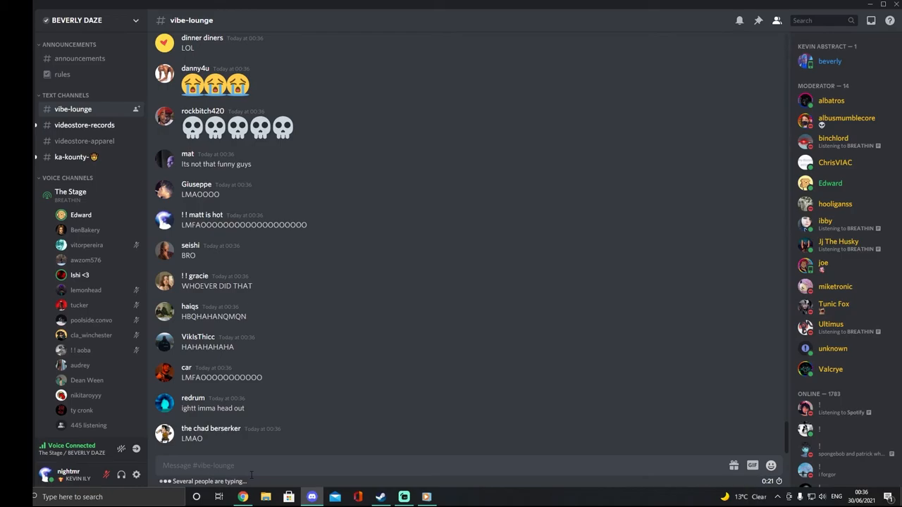
text(shout)
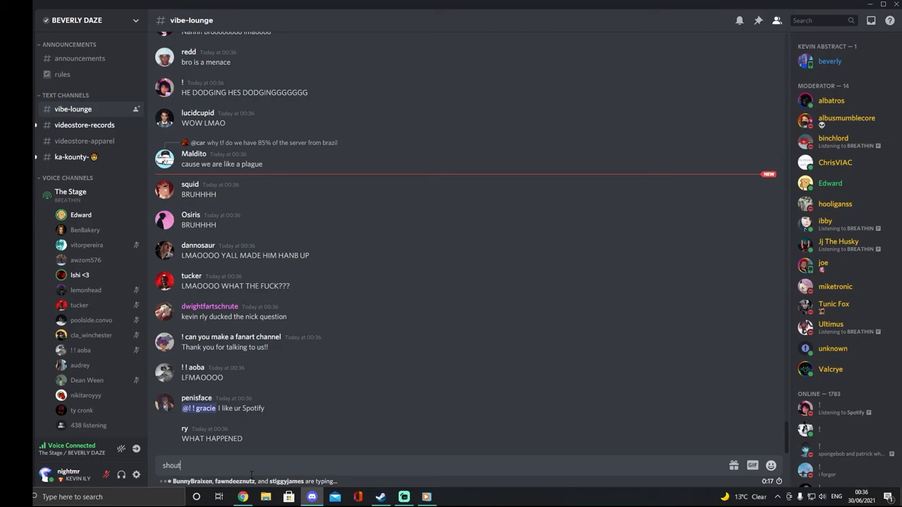